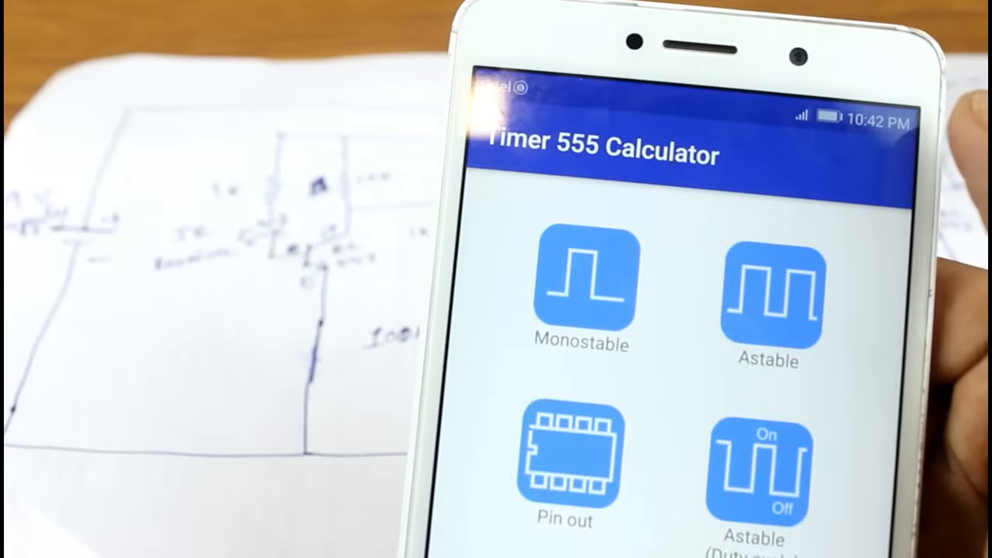
Step: Open the Monostable calculator from the home screen to show its 555 circuit diagram
click(581, 282)
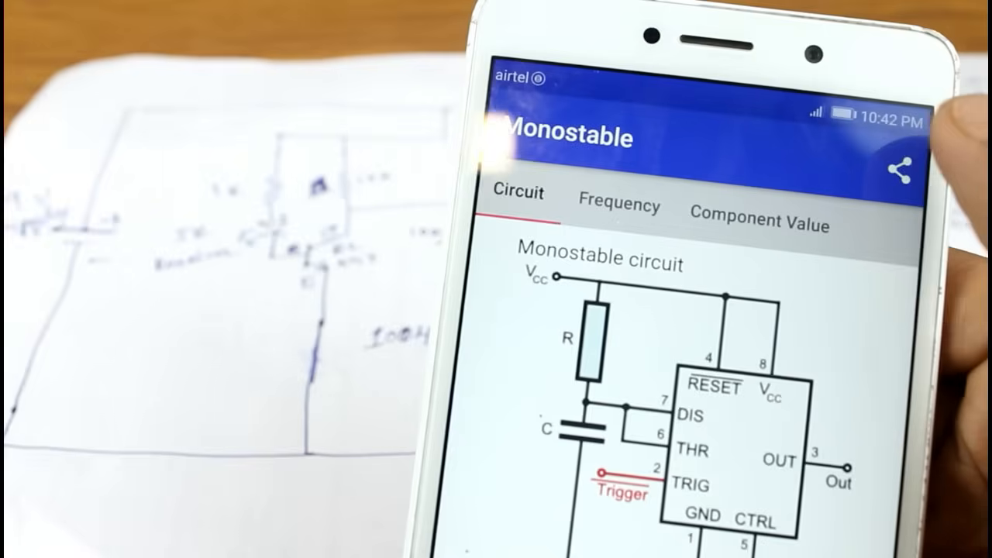